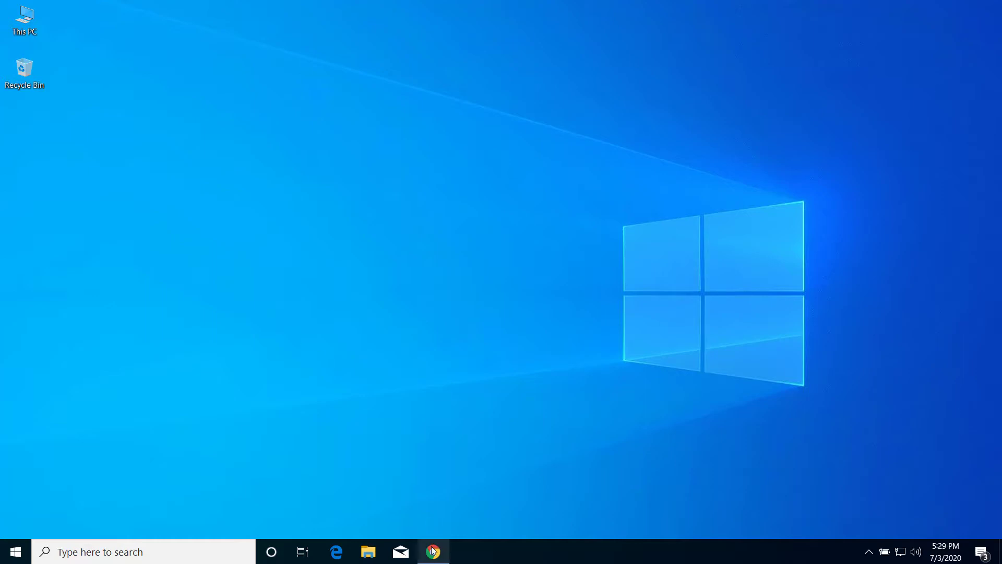
# - Bring up the Visual C++ Redistributable for Visual Studio 2015 download page in Chrome
pyautogui.click(432, 551)
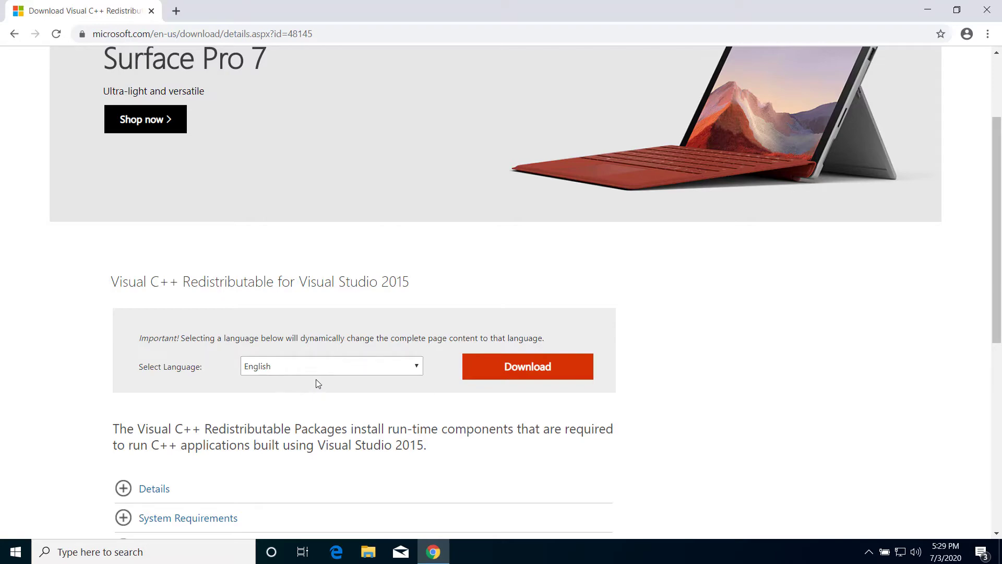
pyautogui.click(331, 366)
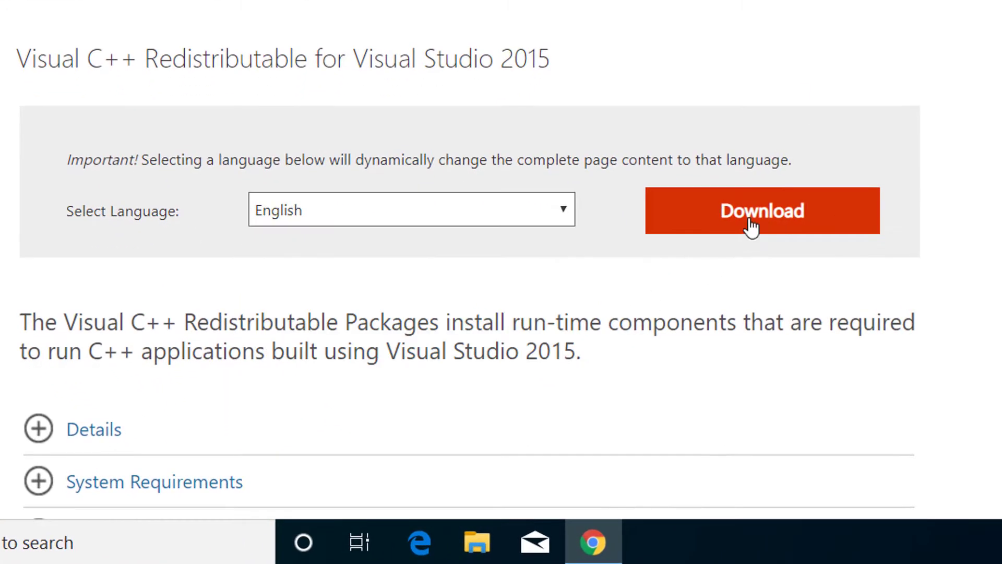
# - Request the download so the vc_redist.x64.exe / vc_redist.x86.exe file list appears
pyautogui.click(762, 211)
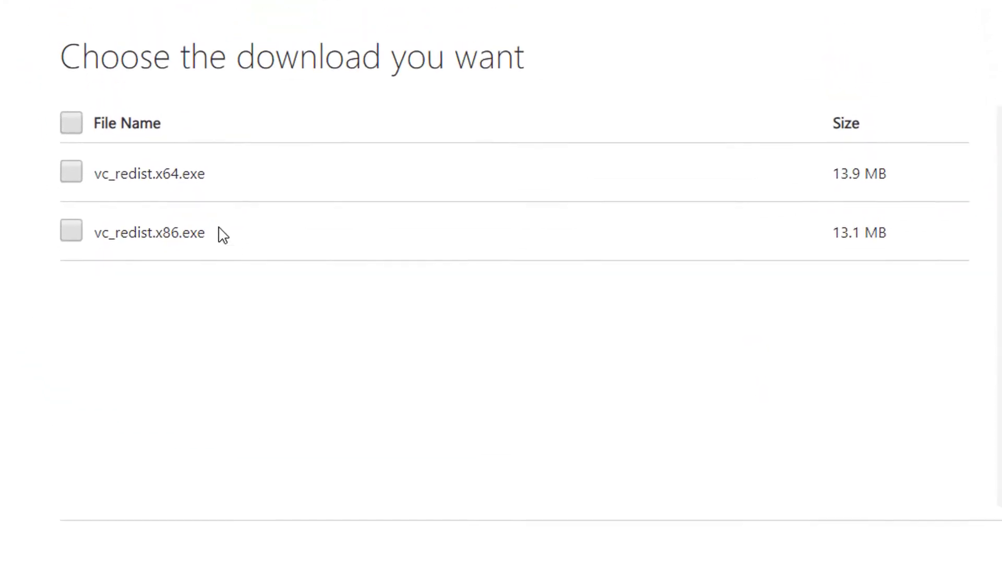
pyautogui.moveTo(169, 202)
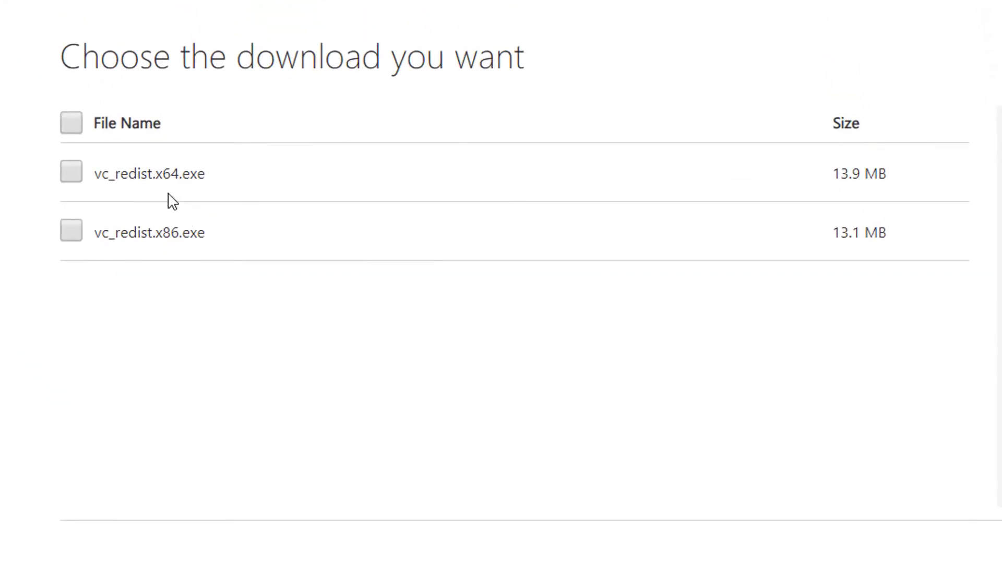
pyautogui.moveTo(144, 180)
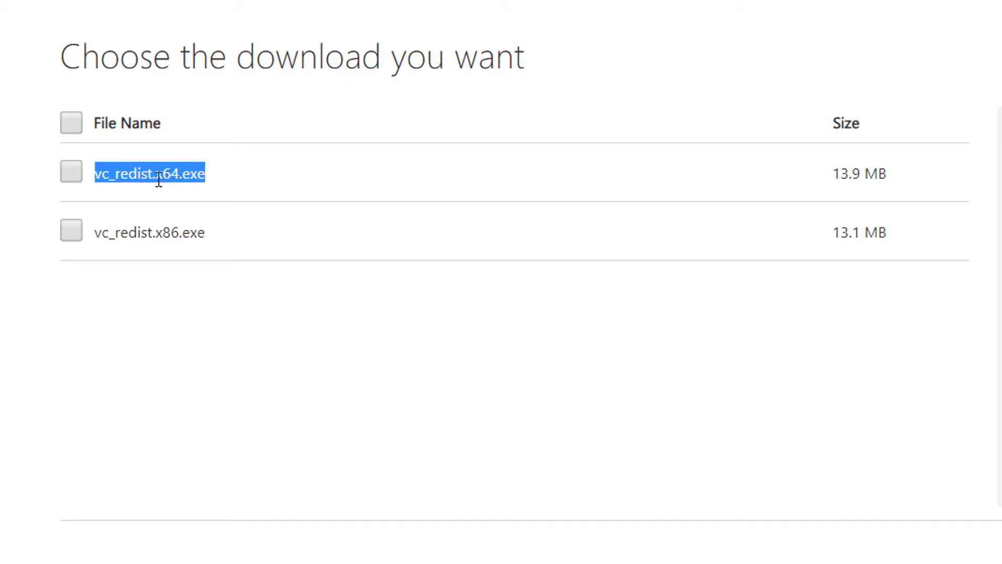
pyautogui.click(156, 281)
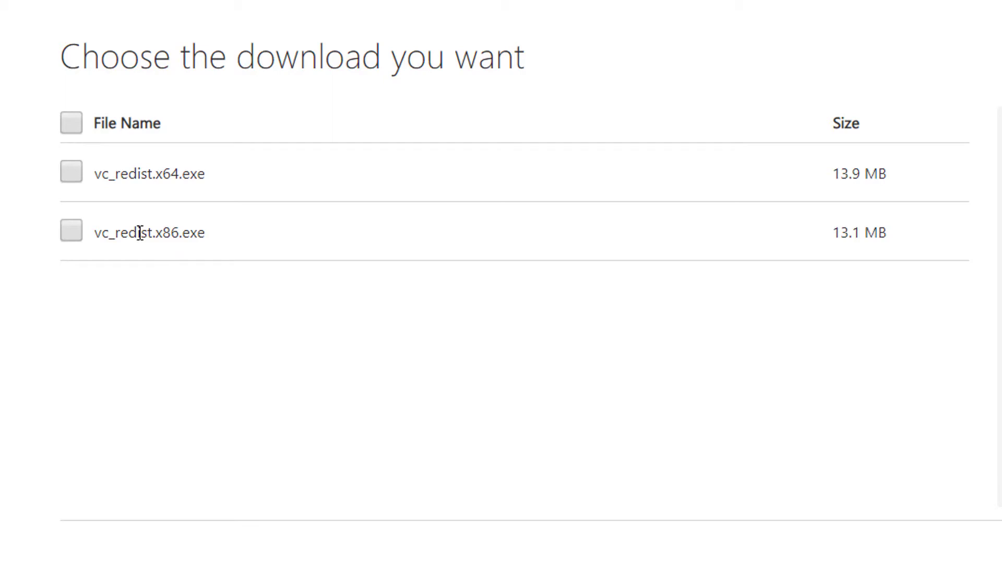
pyautogui.moveTo(128, 259)
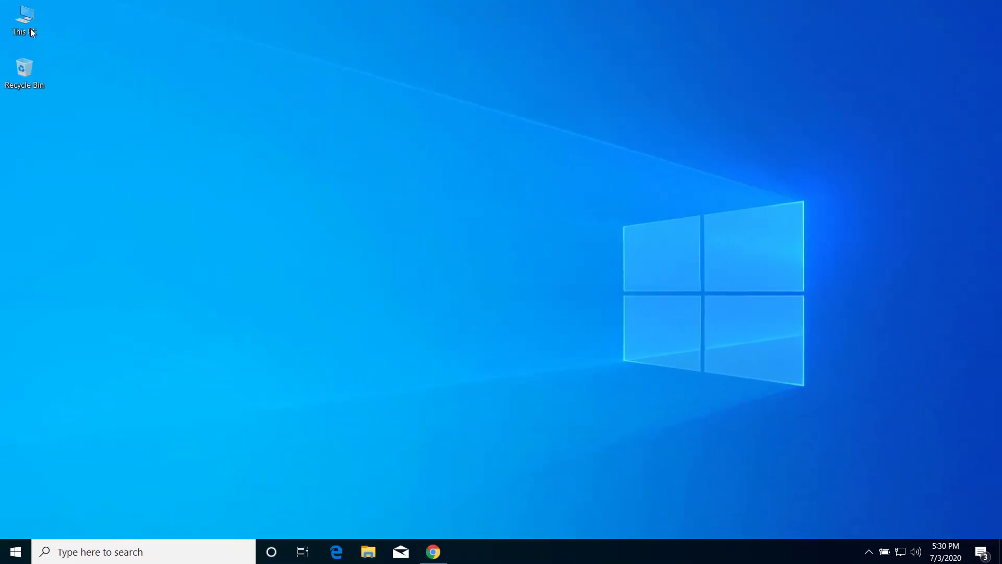
pyautogui.rightClick(29, 21)
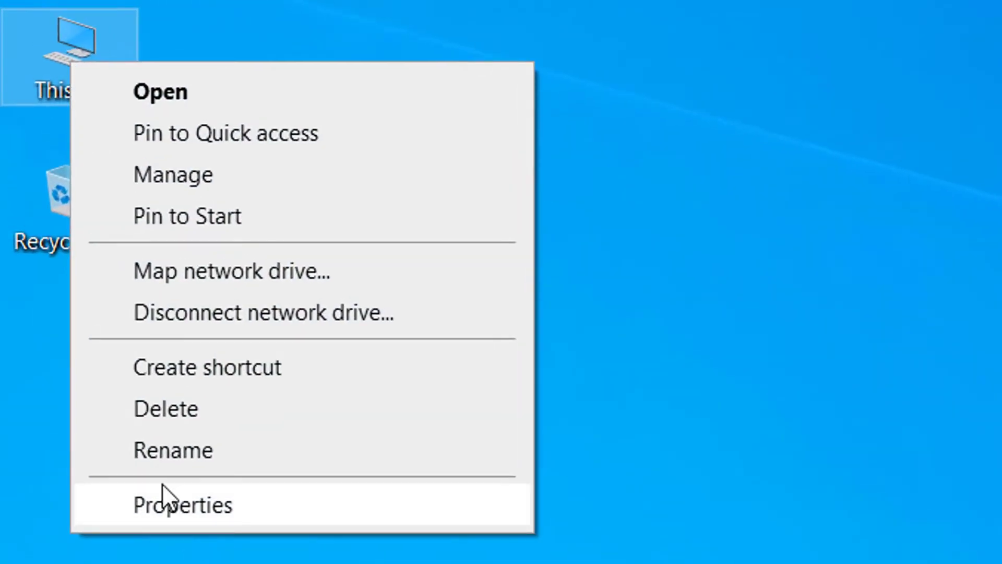
pyautogui.moveTo(71, 124)
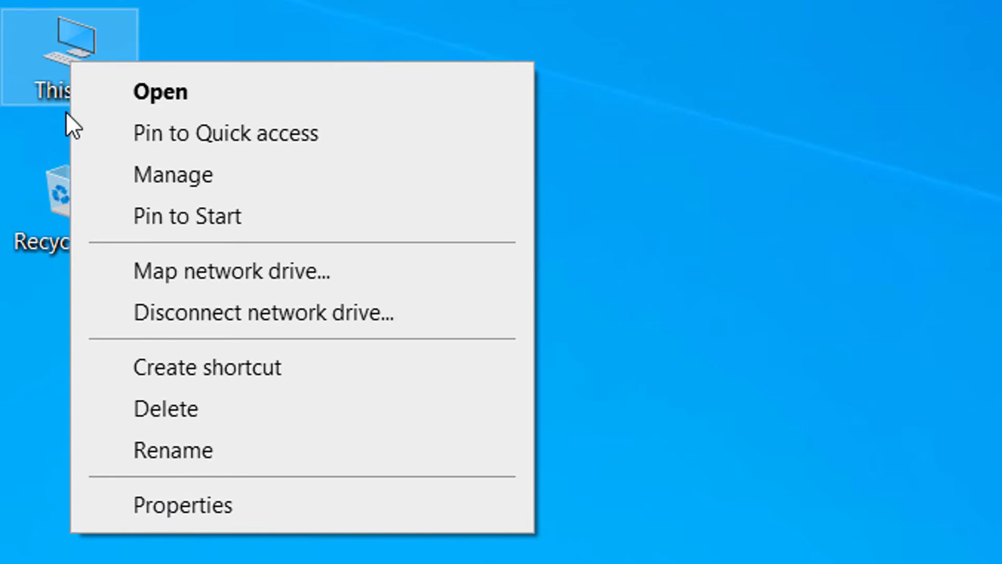
pyautogui.click(184, 504)
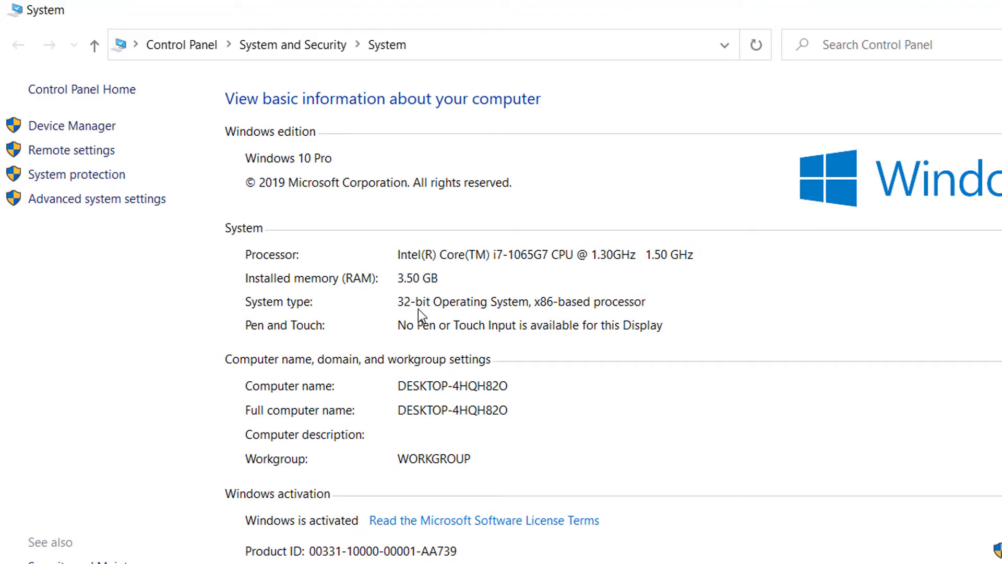
pyautogui.click(826, 88)
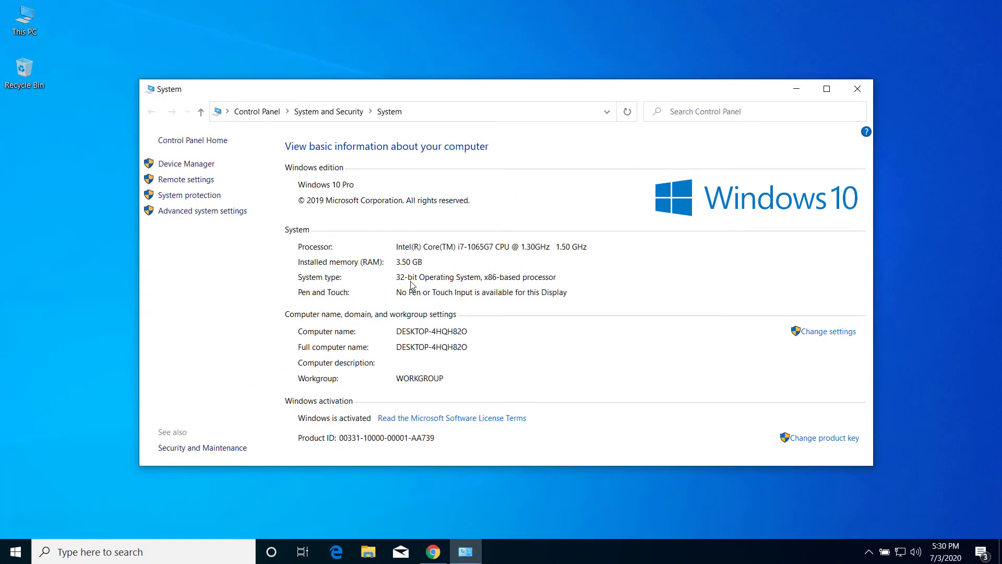
pyautogui.click(857, 88)
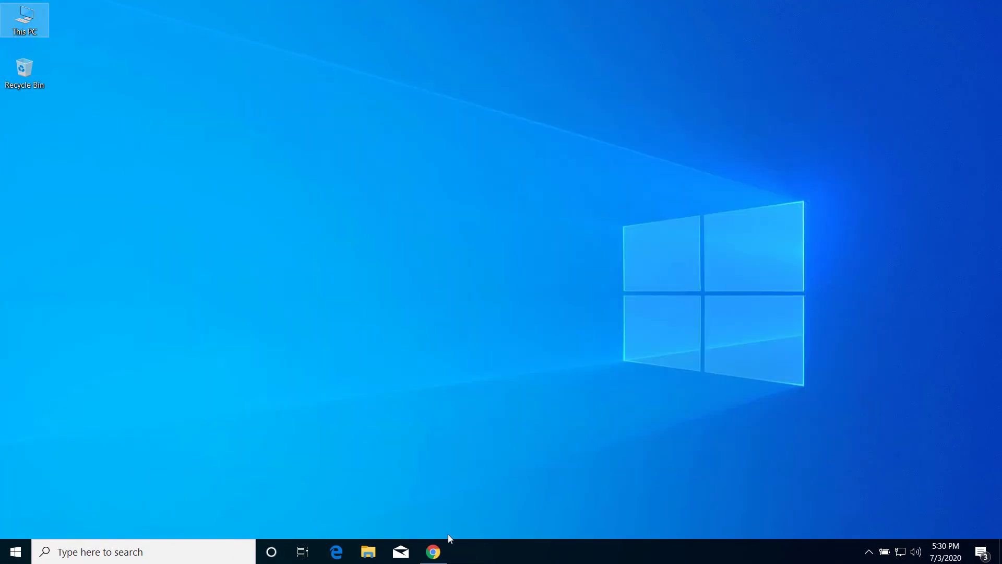
# - Choose vc_redist.x86.exe (13.1 MB) and start its download
pyautogui.click(434, 551)
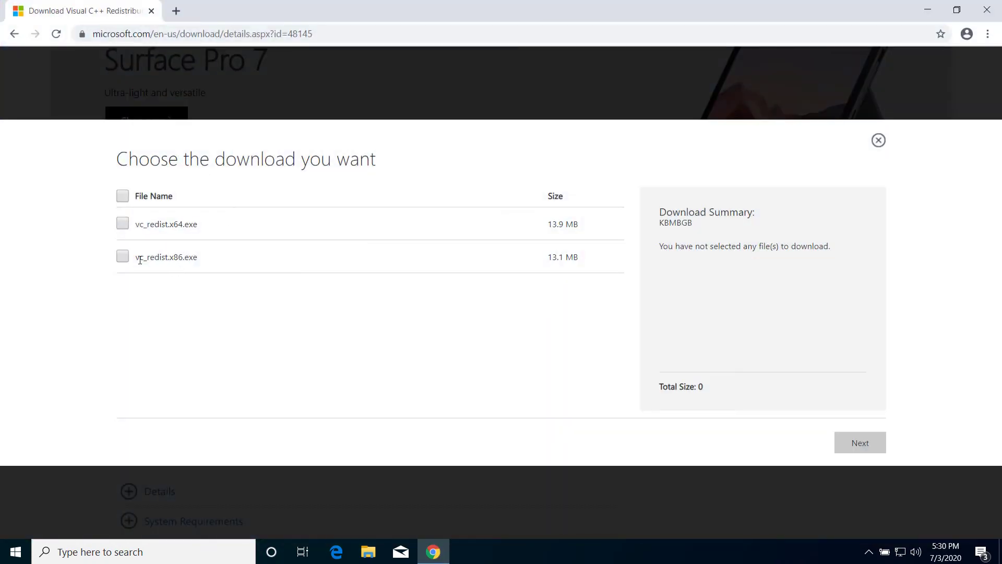
pyautogui.click(122, 257)
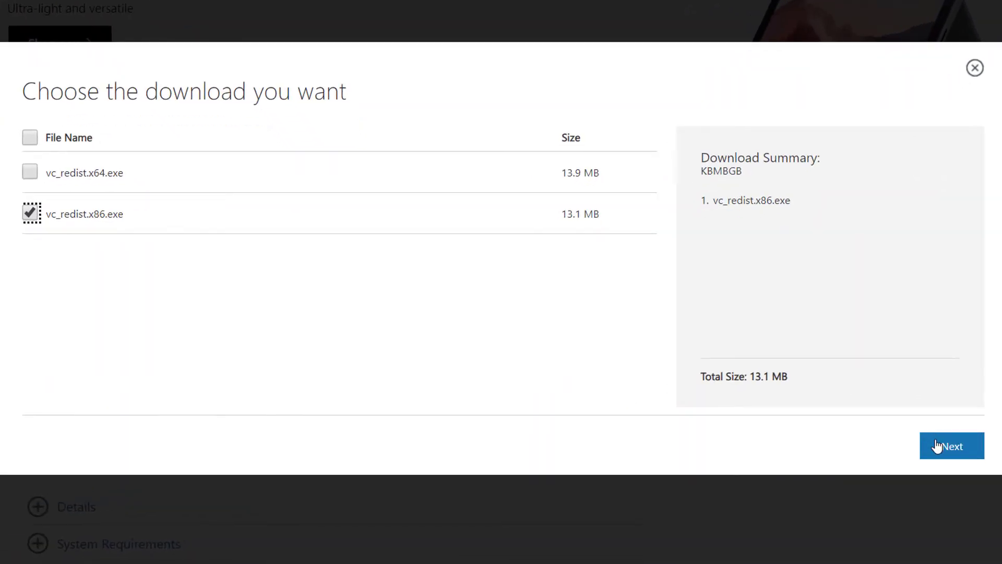
pyautogui.click(952, 446)
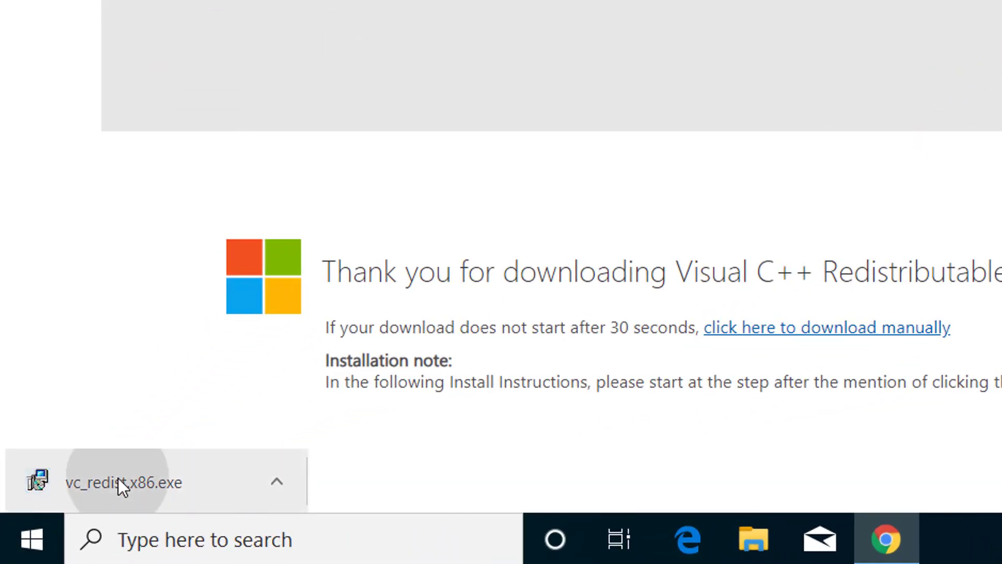
# - Run vc_redist.x86.exe, accept the license, allow UAC, and finish with Setup Successful
pyautogui.click(123, 482)
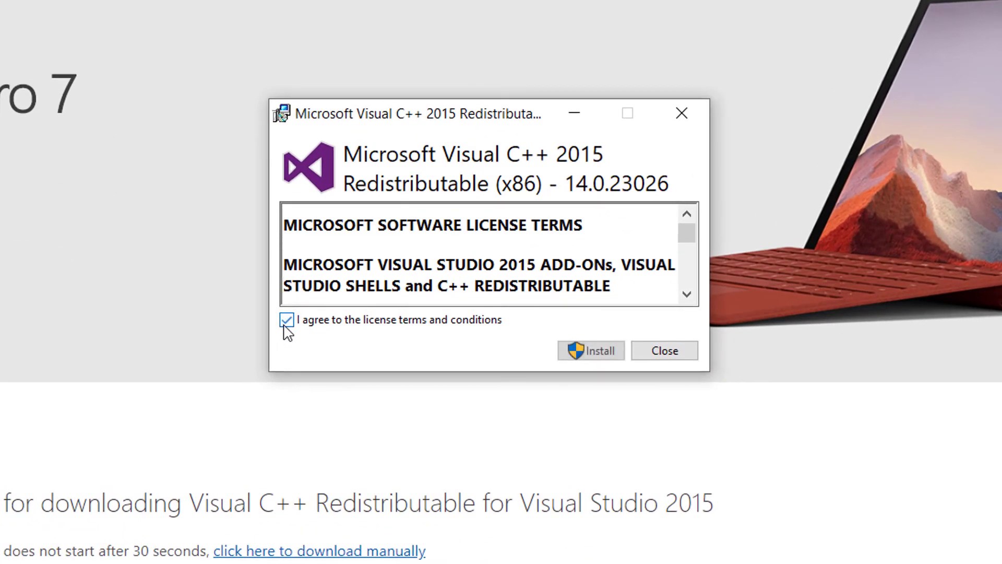
pyautogui.click(599, 351)
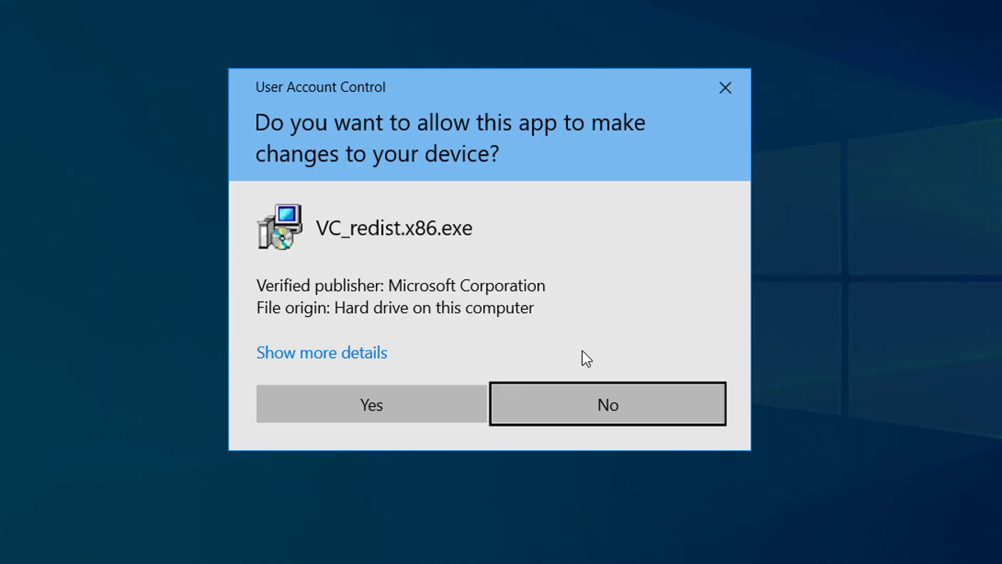
pyautogui.click(372, 404)
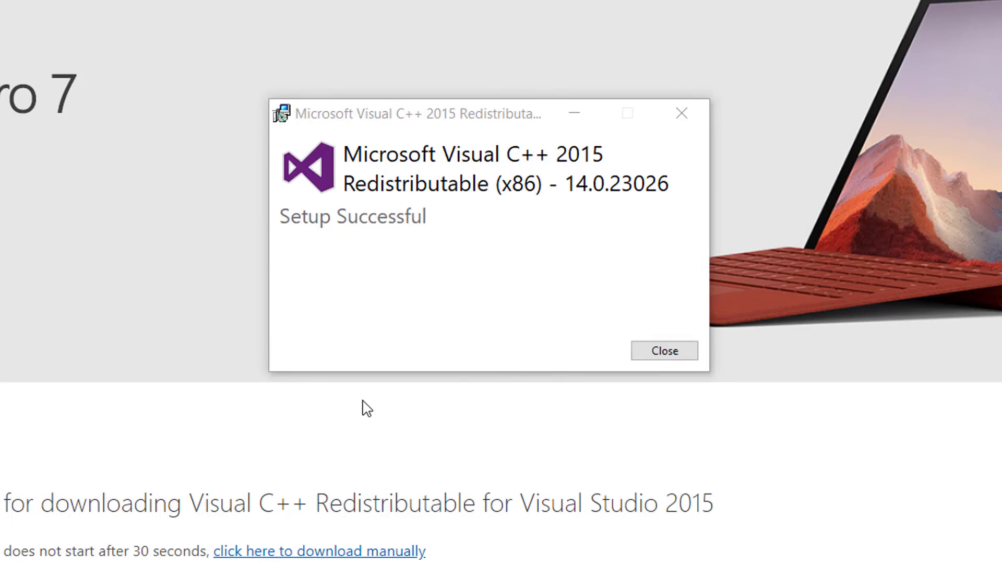
pyautogui.moveTo(475, 228)
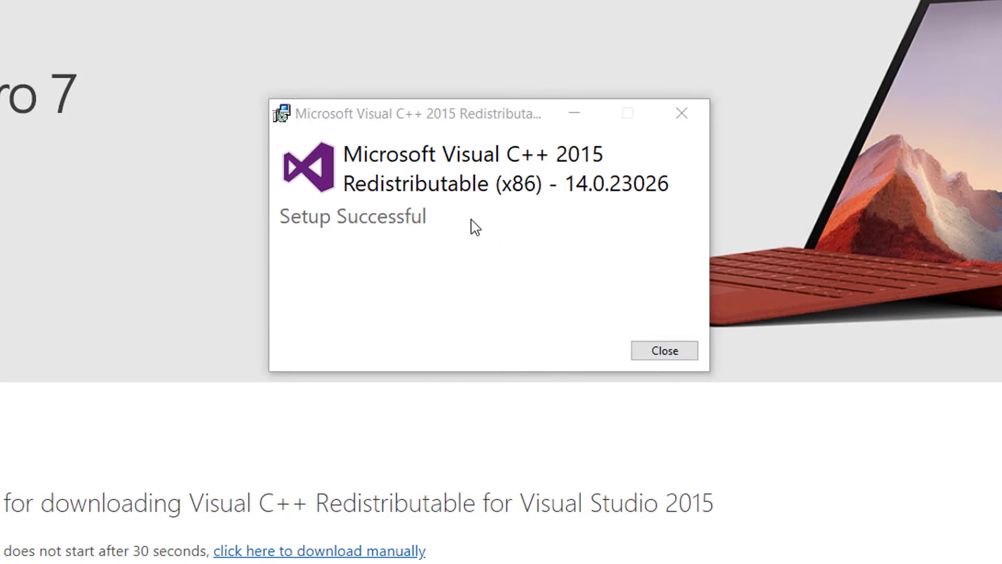
pyautogui.click(664, 351)
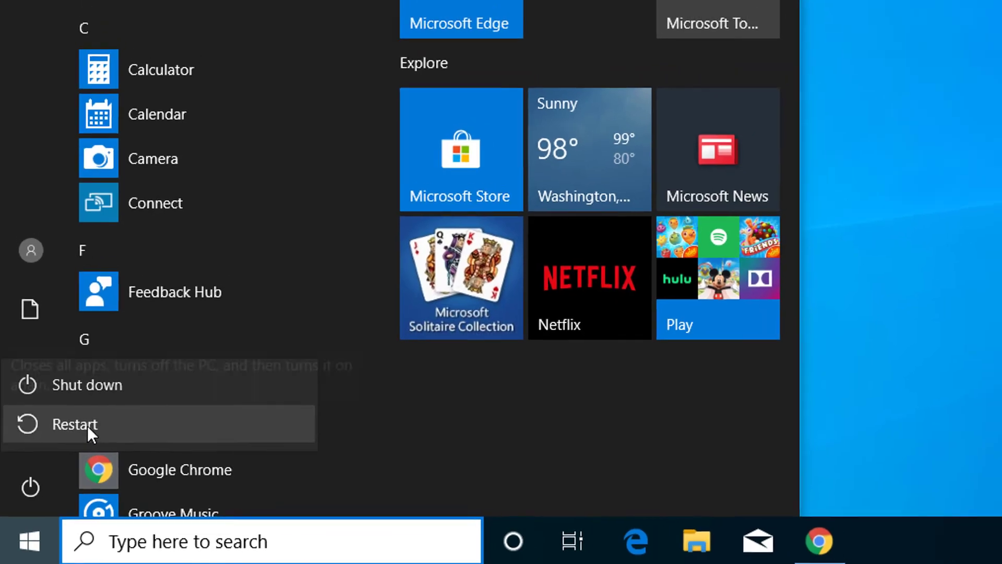
# - Restart Windows from the Start menu power options
pyautogui.click(74, 424)
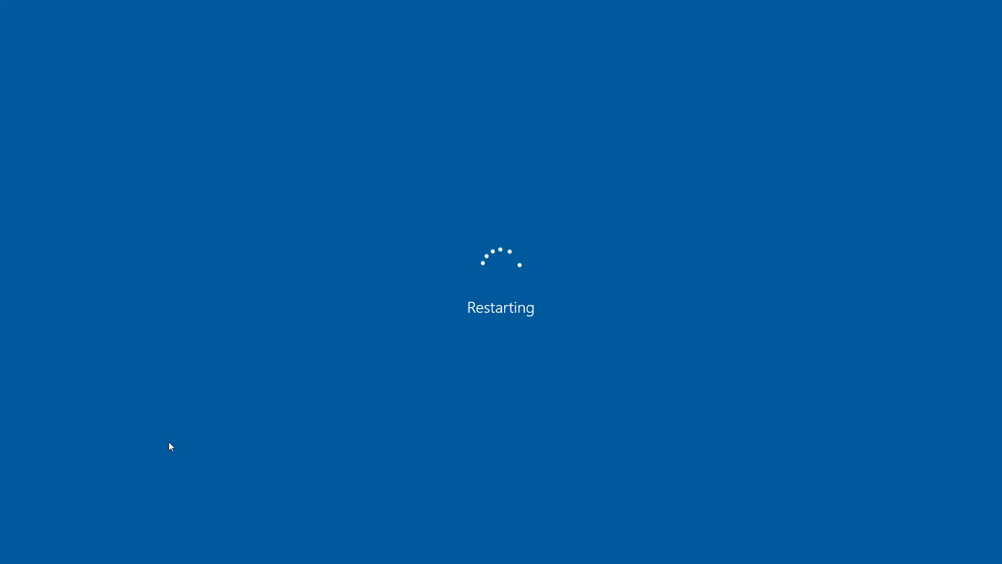